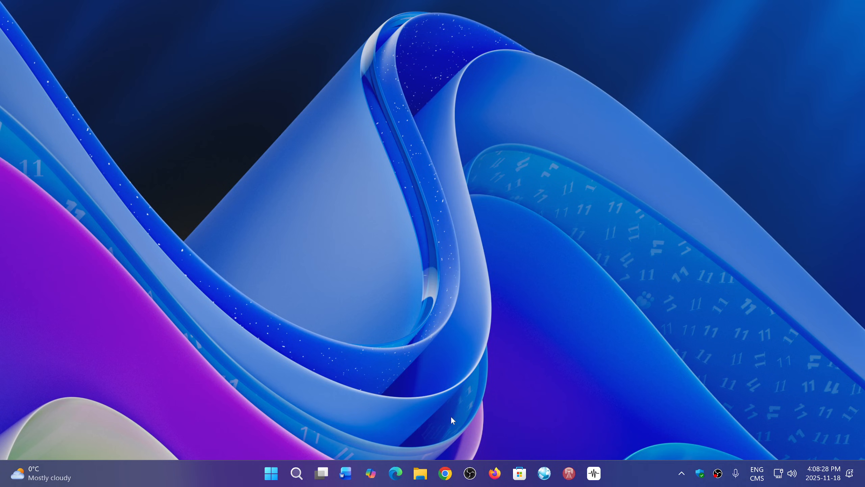
mouse_move(385, 460)
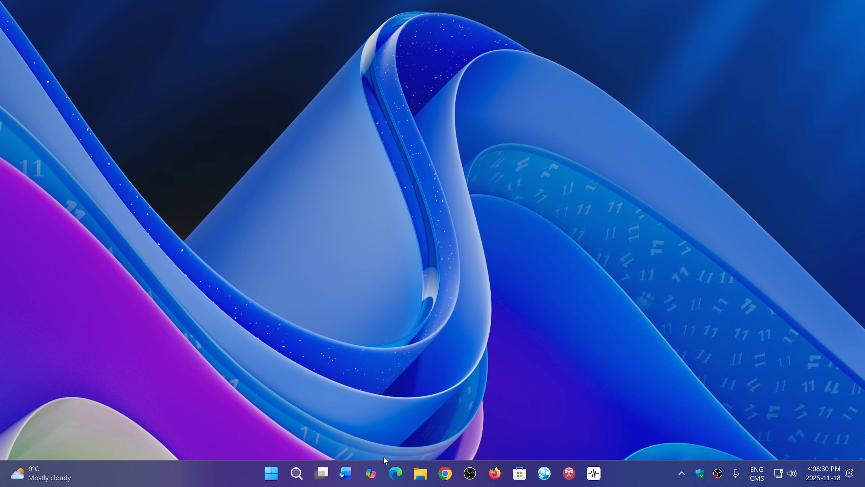
Step: Launch Microsoft Edge from the taskbar to its new tab page
left_click(395, 473)
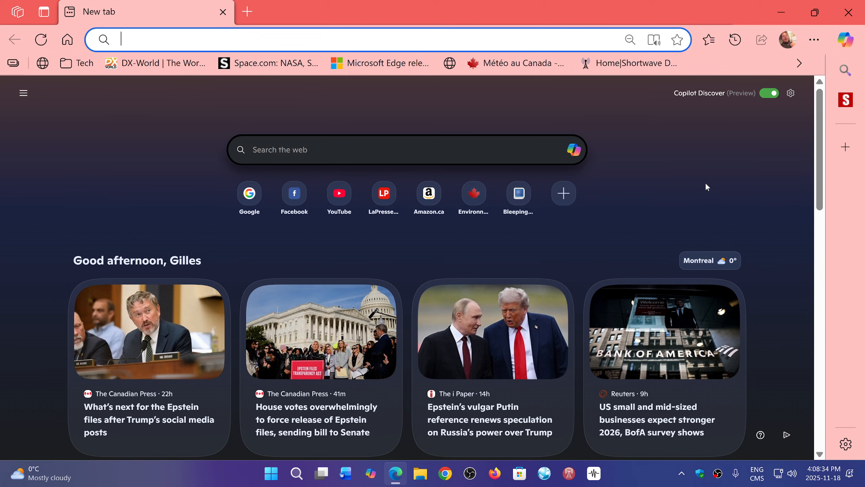
mouse_move(690, 201)
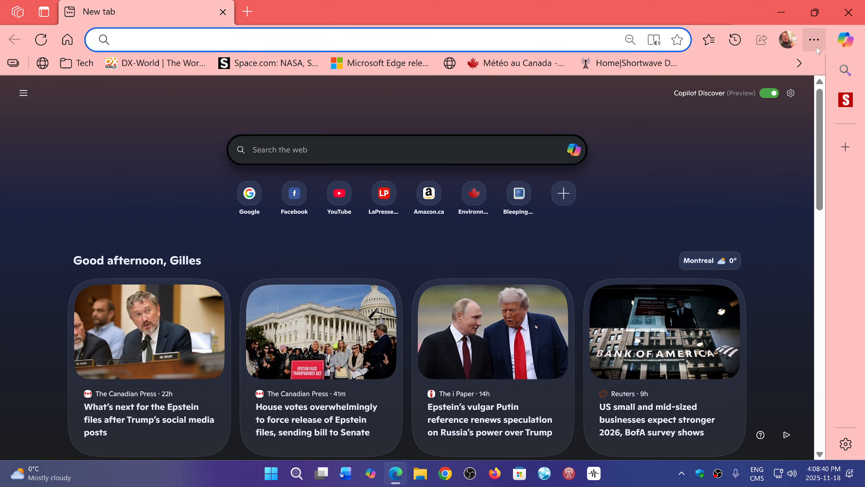
Step: Navigate via Settings menu > Help and feedback to the About Microsoft Edge page
left_click(813, 40)
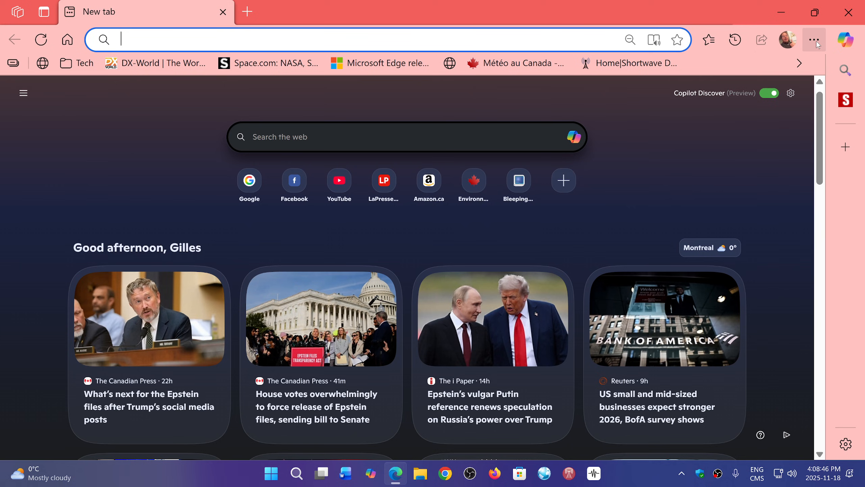
left_click(813, 39)
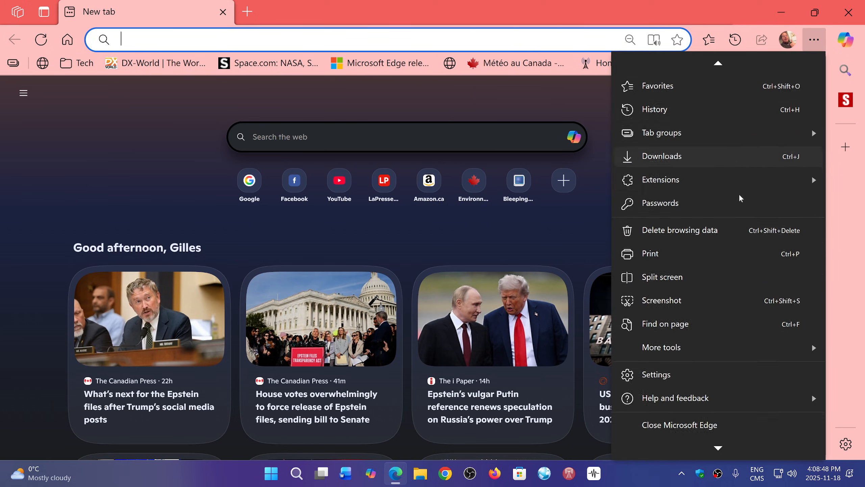
left_click(674, 398)
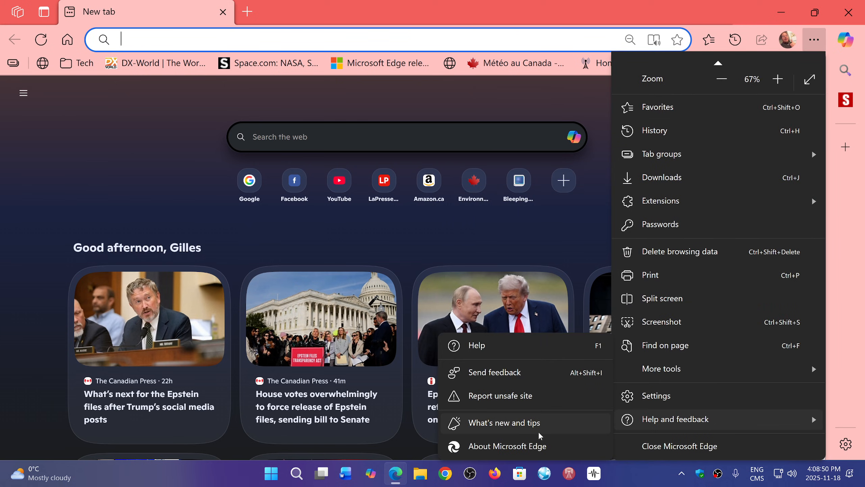
left_click(509, 447)
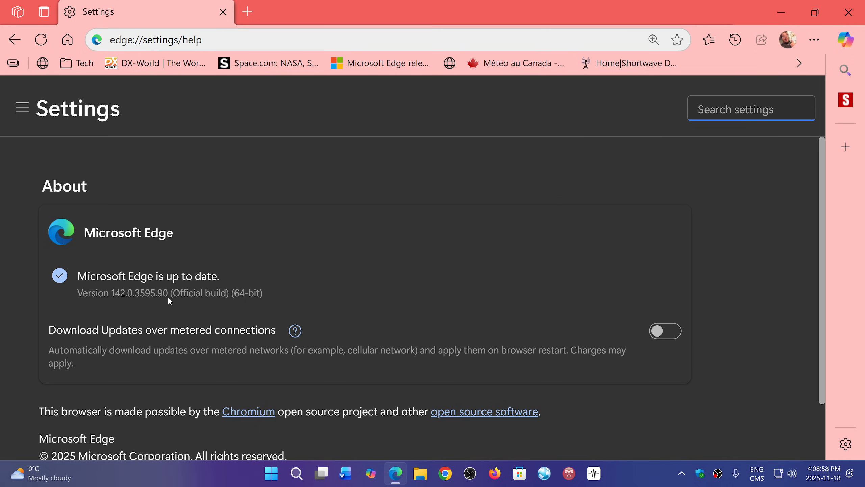
mouse_move(533, 272)
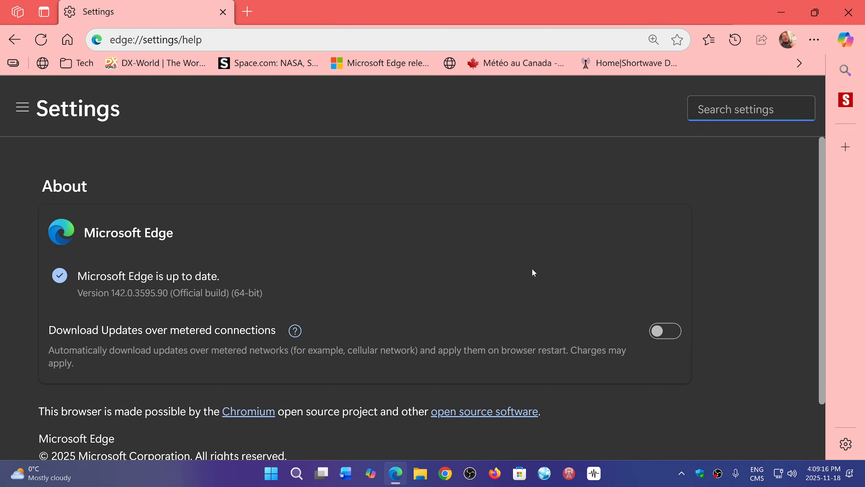
Step: Review the About page confirming version 142.0.3595.90 is up to date, then close Edge
left_click(750, 108)
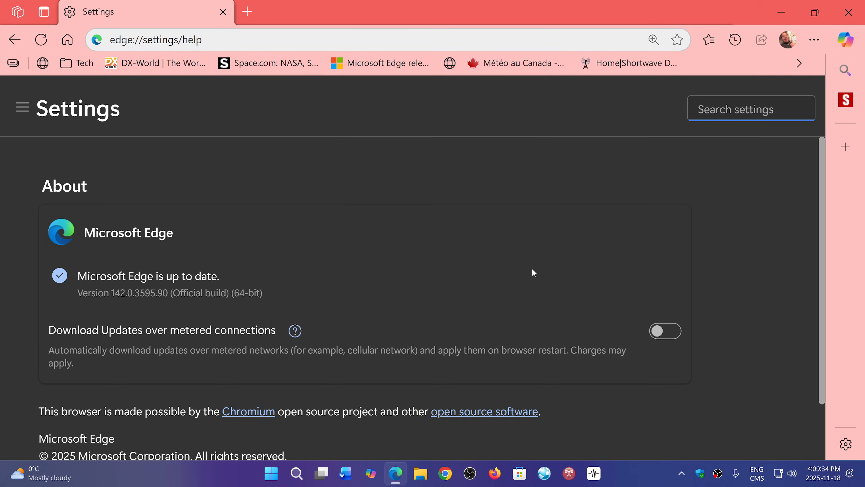
left_click(750, 108)
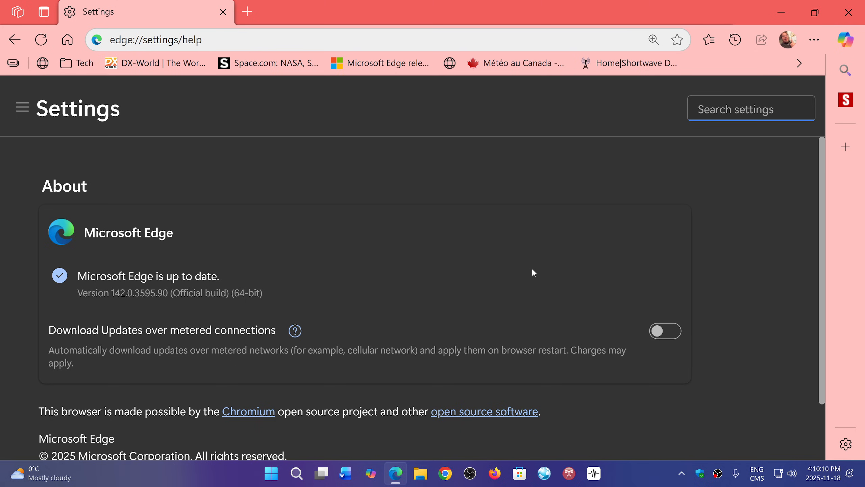
left_click(750, 108)
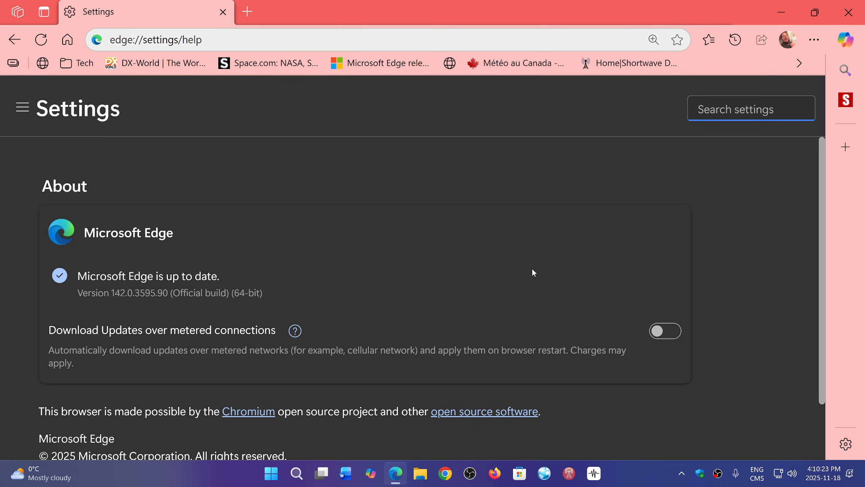
mouse_move(565, 227)
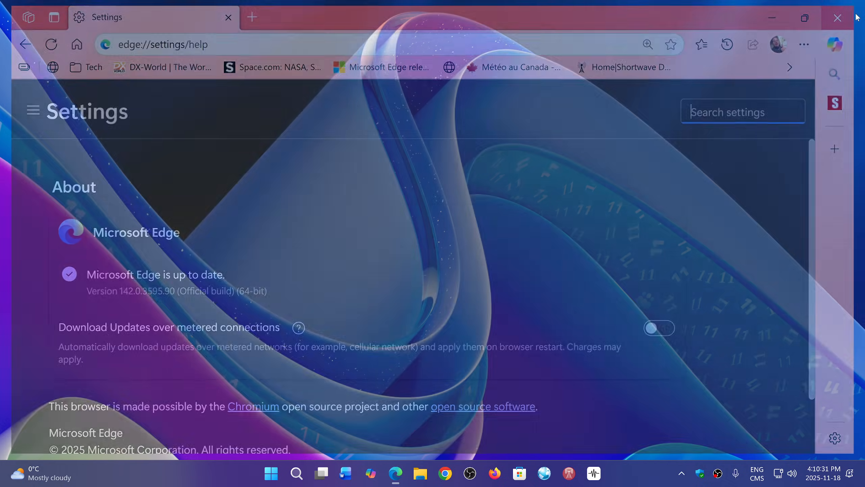
left_click(837, 17)
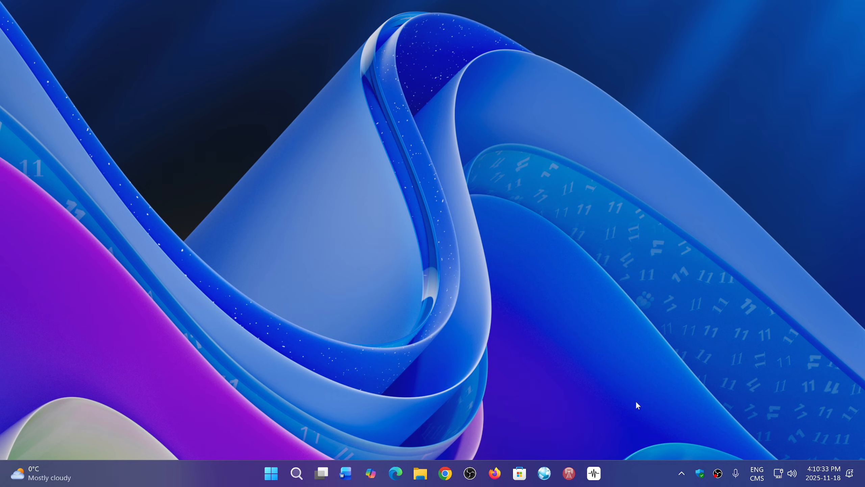
mouse_move(638, 484)
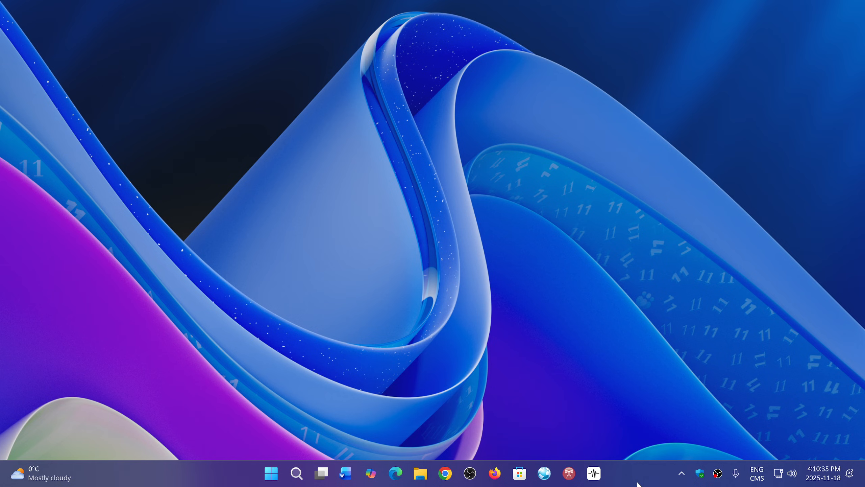